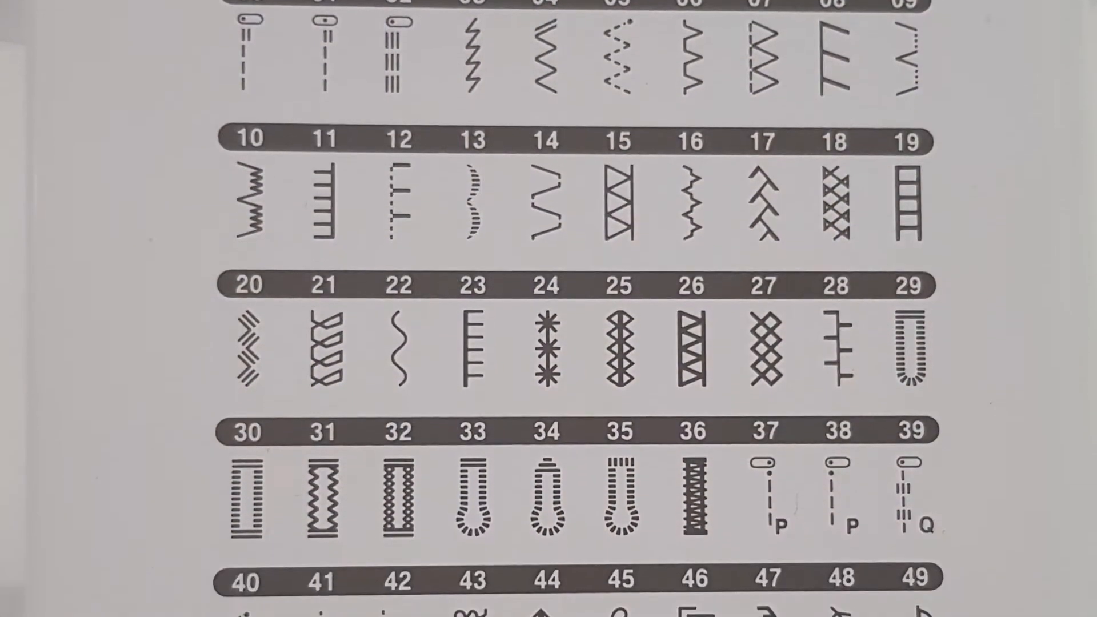
scroll("down", 3)
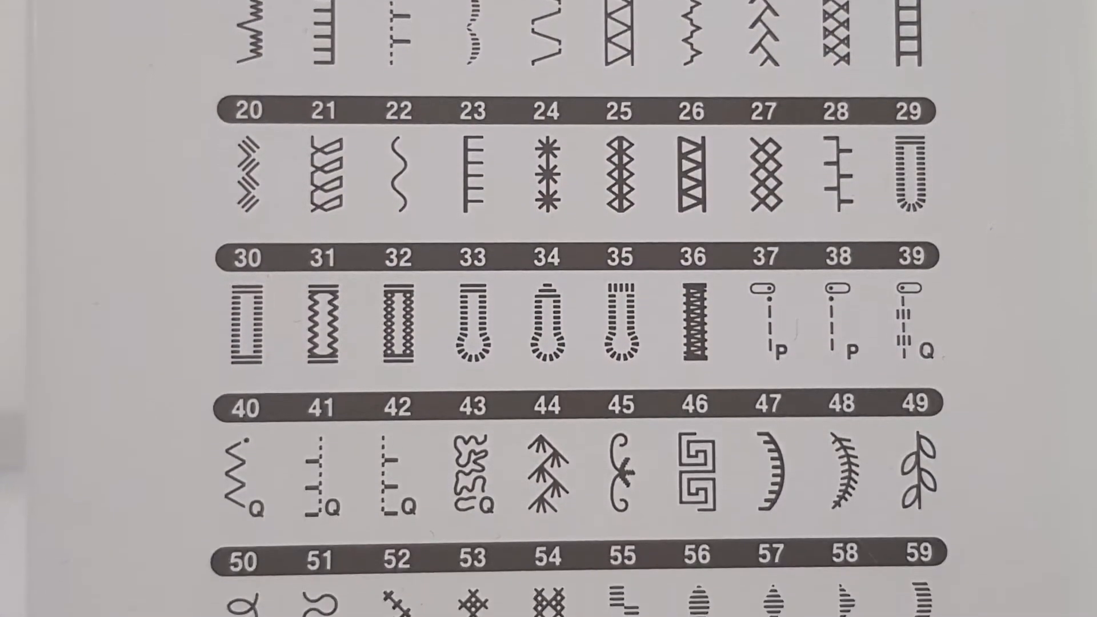